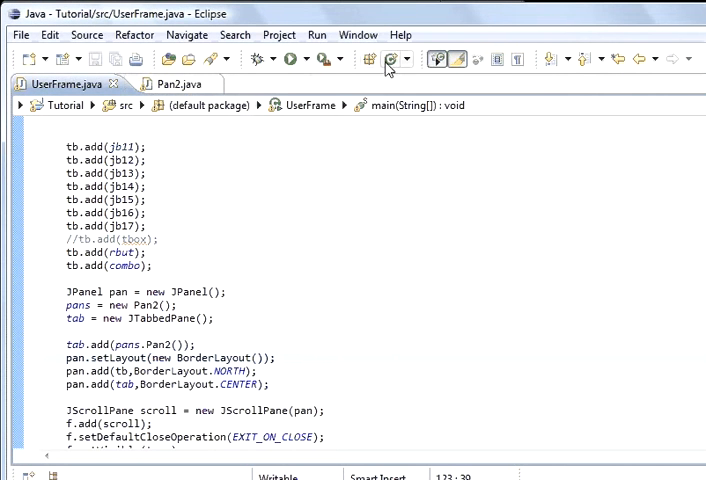
mouse_move(392, 56)
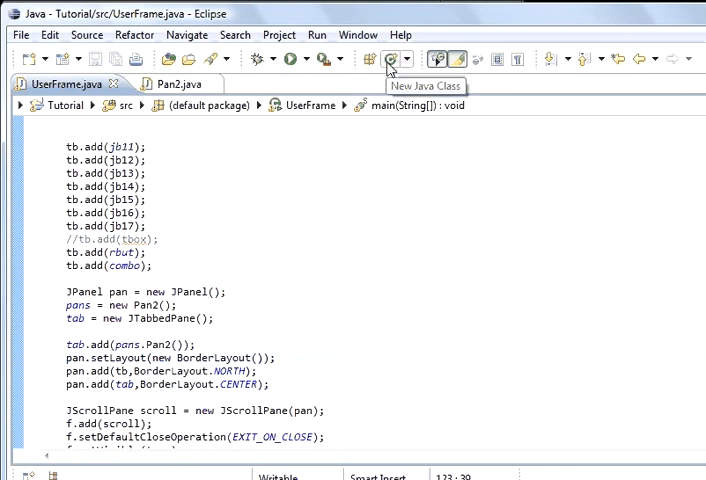
Create a new empty Java class named NweClass in the default package
left_click(394, 58)
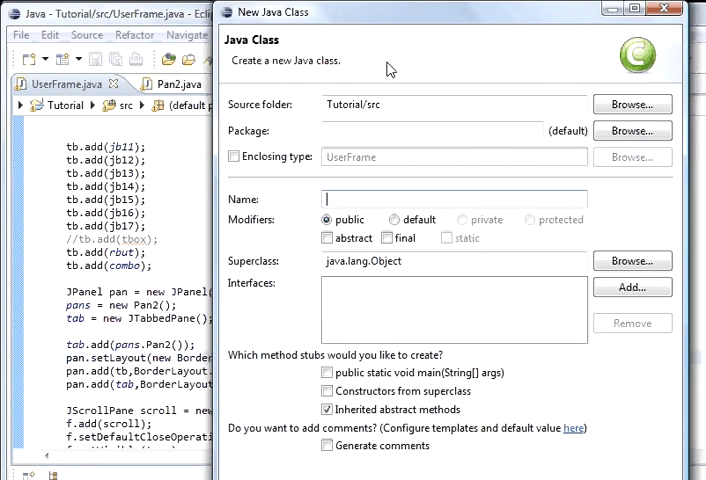
type("new")
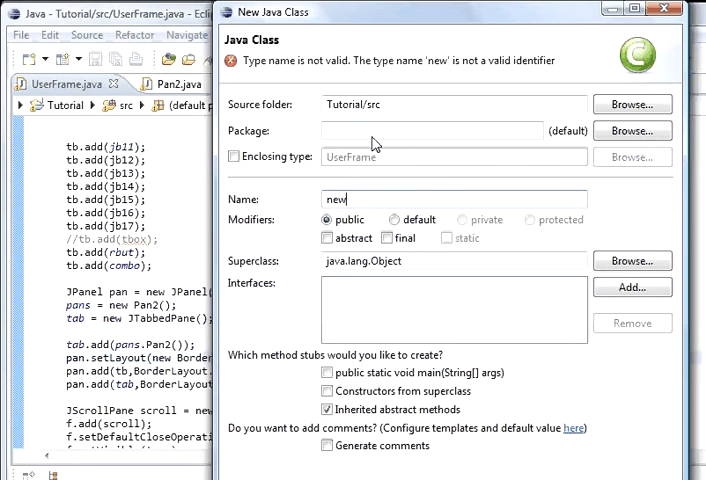
type("Nw")
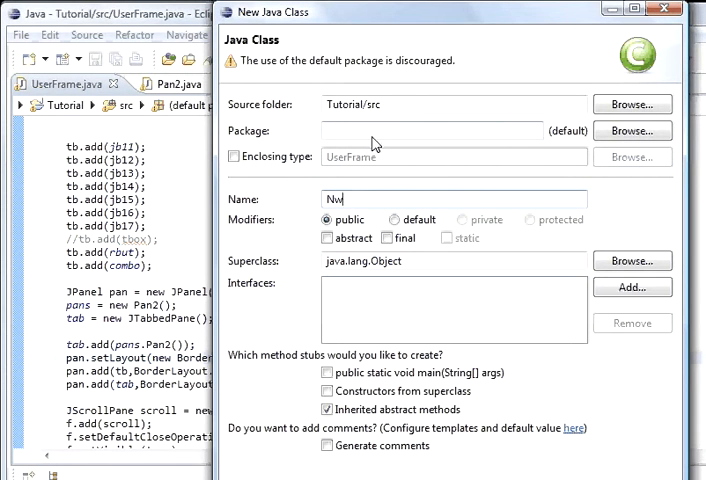
type("e")
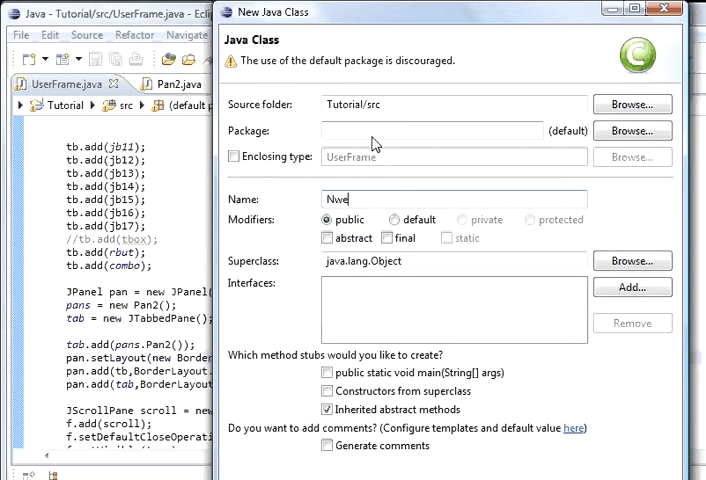
type("Class")
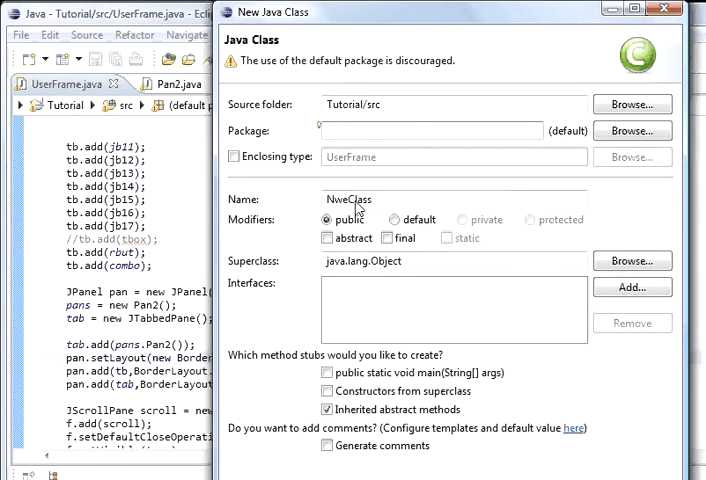
left_click(430, 130)
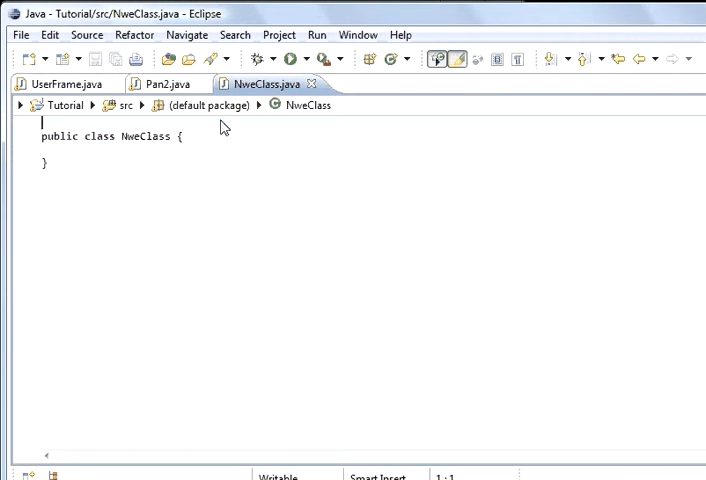
mouse_move(196, 150)
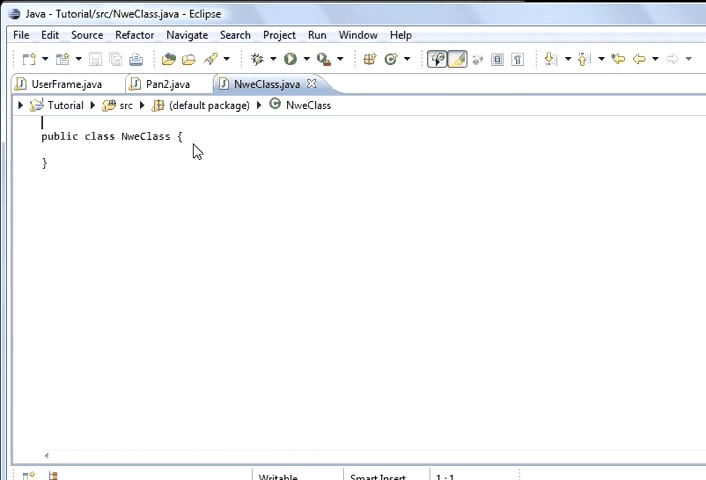
mouse_move(178, 90)
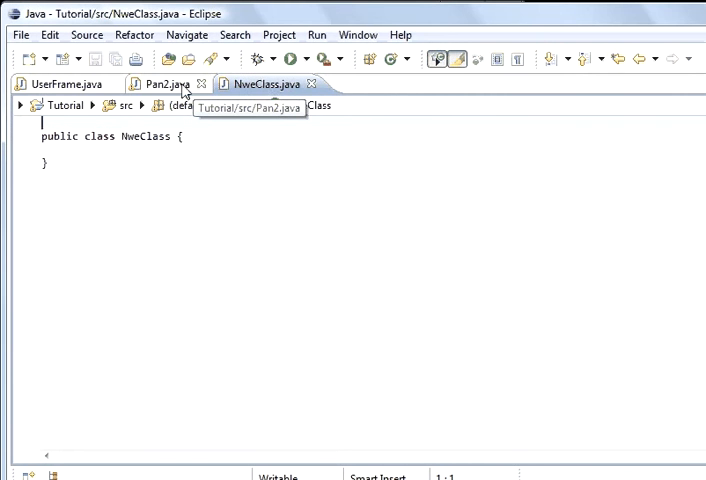
Switch to the Pan2.java editor to review its text-area source
left_click(160, 86)
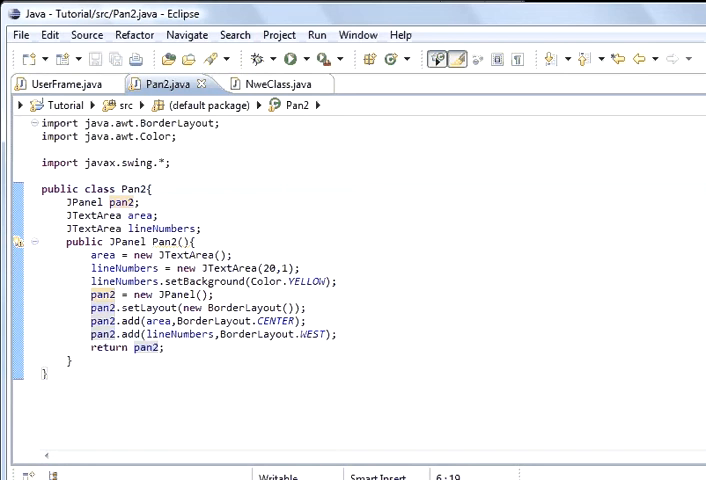
mouse_move(352, 334)
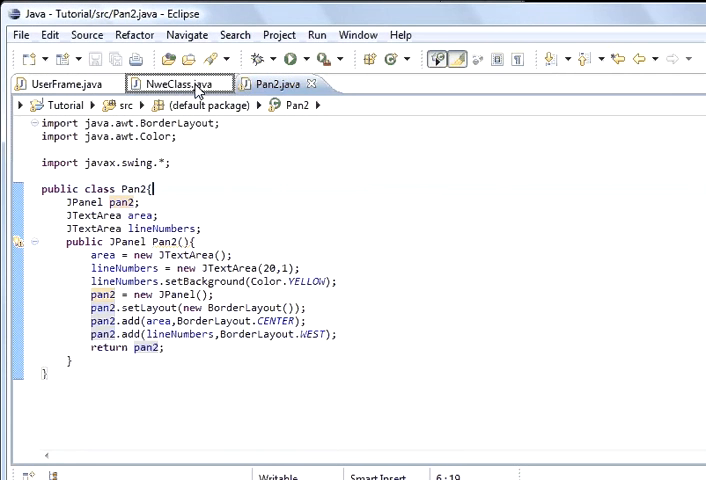
left_click(184, 84)
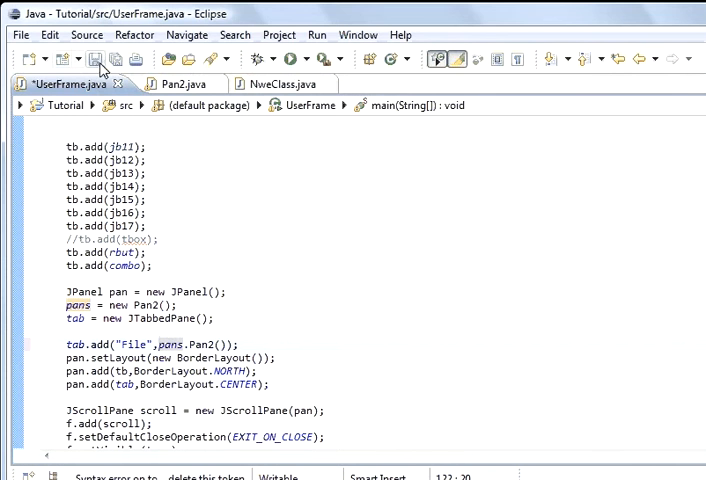
Launch UserFrame to check the File tab shows the Pan2 text area
left_click(300, 56)
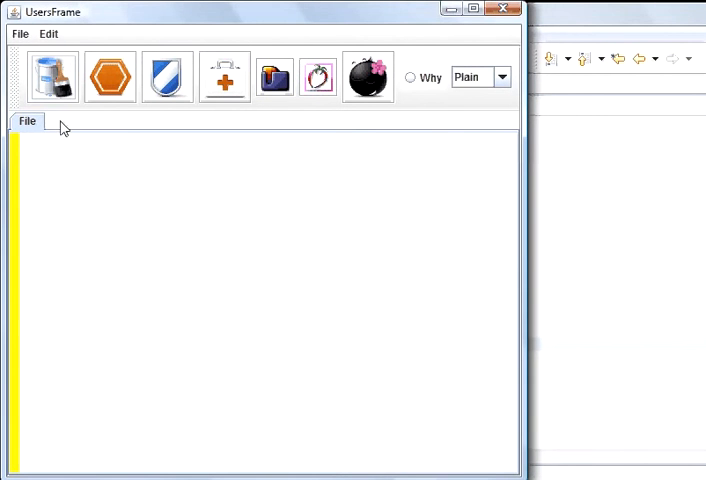
mouse_move(36, 134)
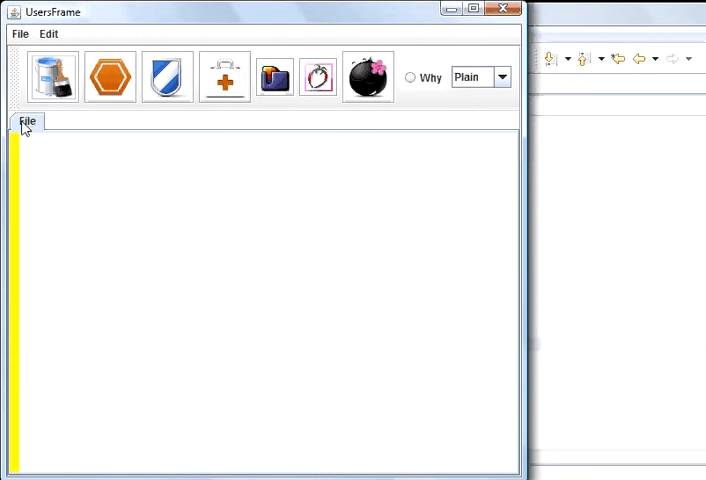
mouse_move(576, 8)
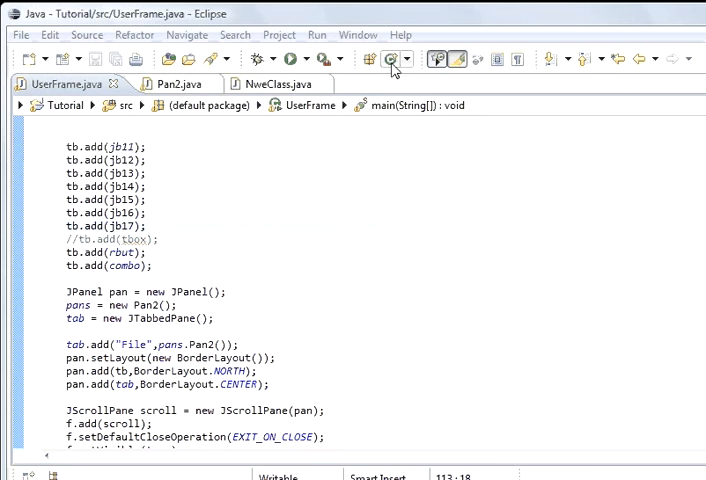
Relaunch UserFrame and use its toolbar buttons, printing Charles to the console
left_click(388, 58)
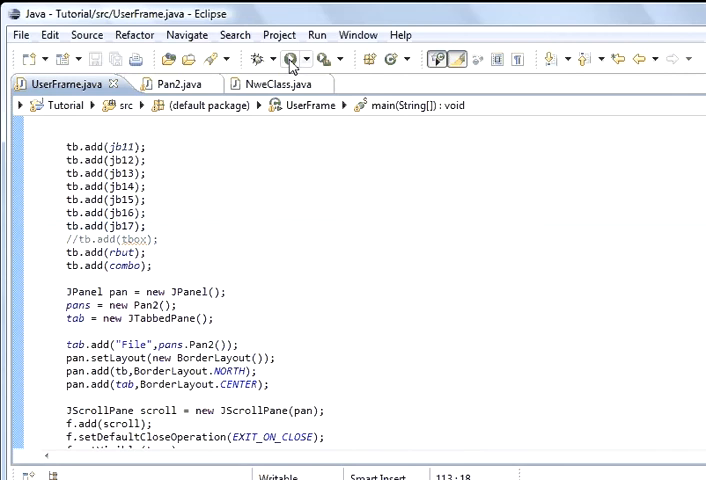
left_click(292, 60)
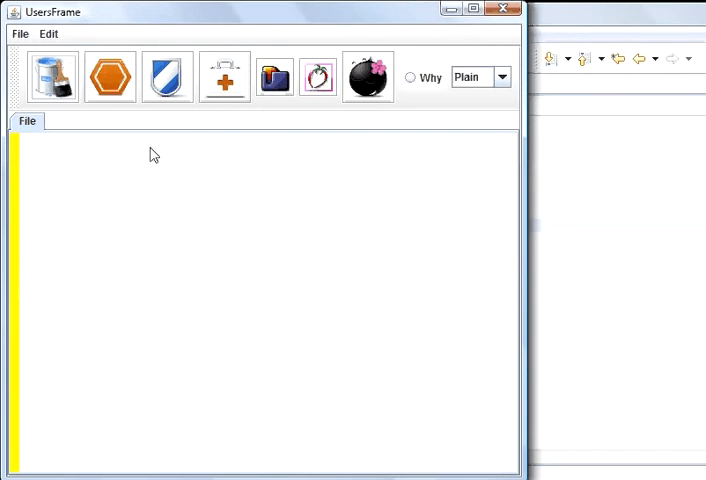
left_click(108, 80)
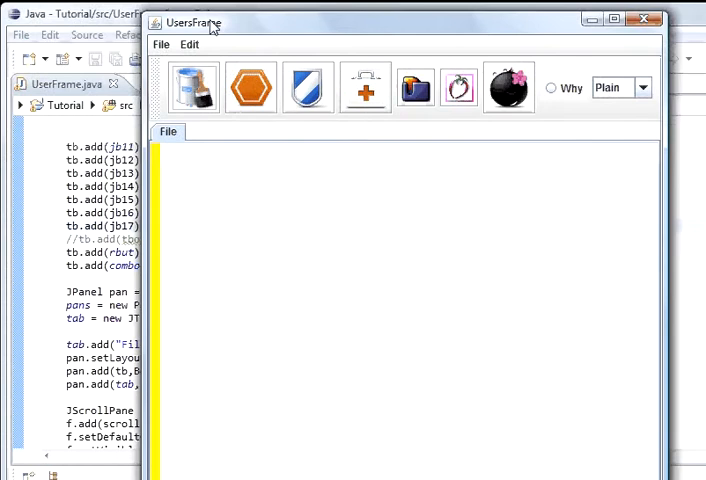
left_click(196, 90)
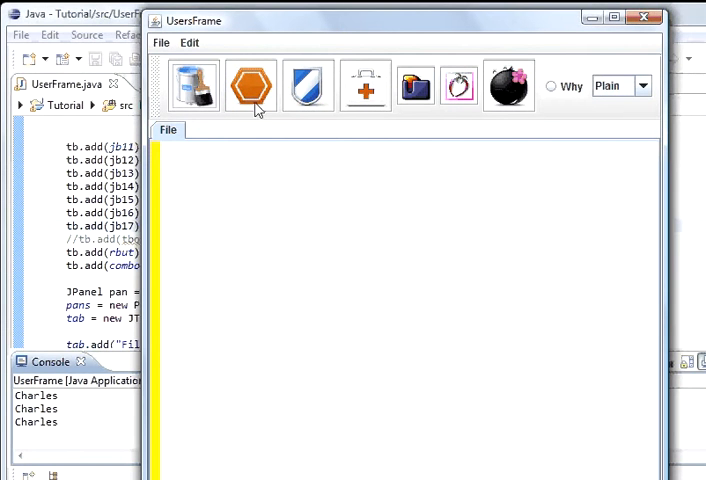
mouse_move(212, 136)
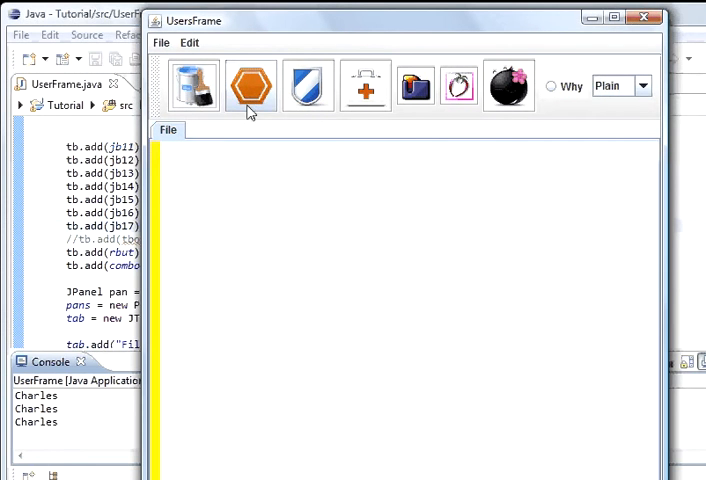
mouse_move(168, 170)
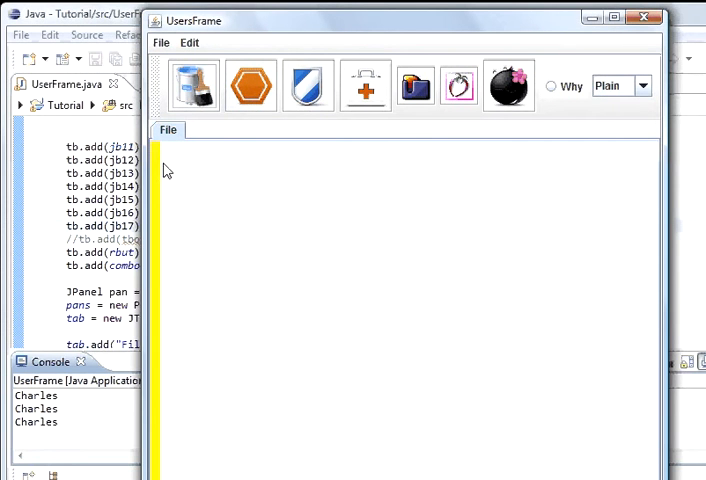
mouse_move(224, 168)
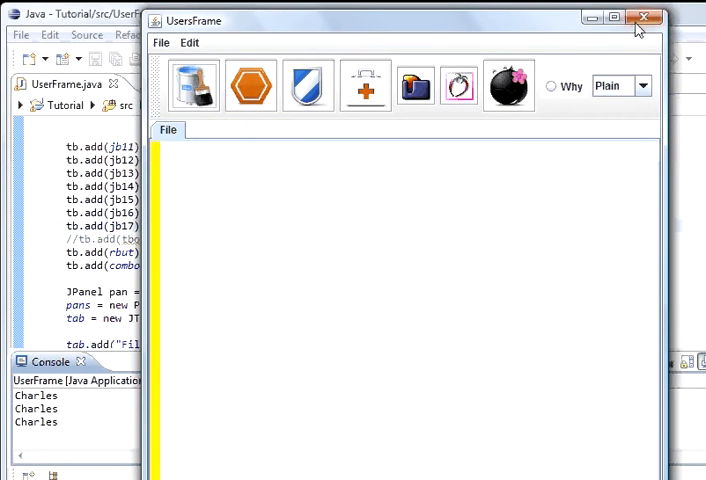
Close the running UserFrame and review the Pan2 pans and JTabbedPane tab fields
left_click(648, 18)
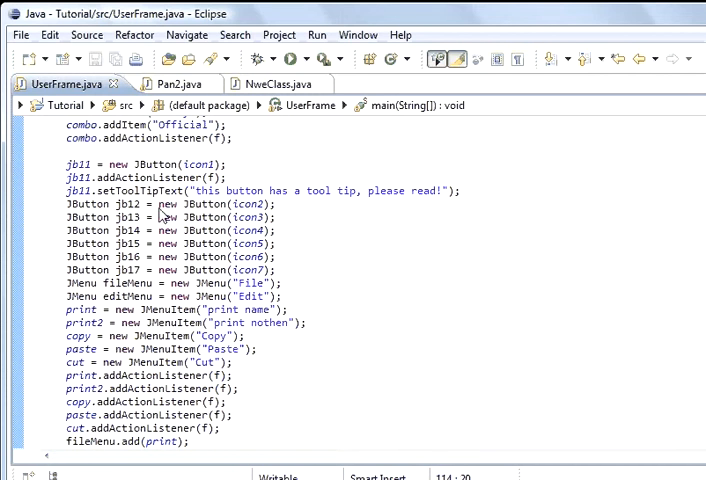
mouse_move(176, 230)
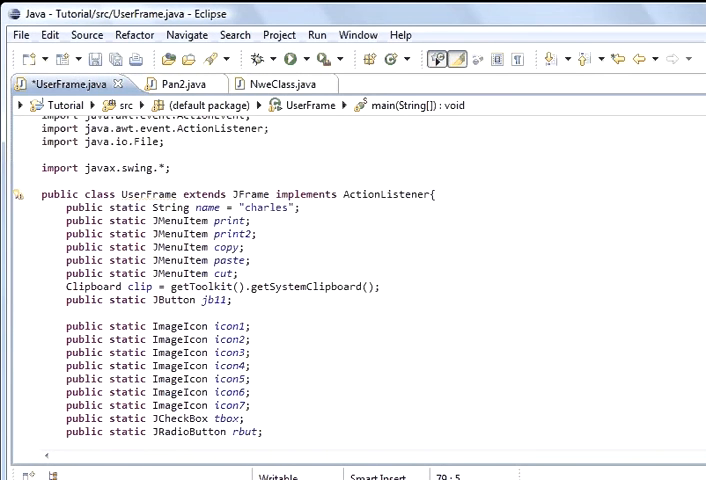
scroll("down", 3)
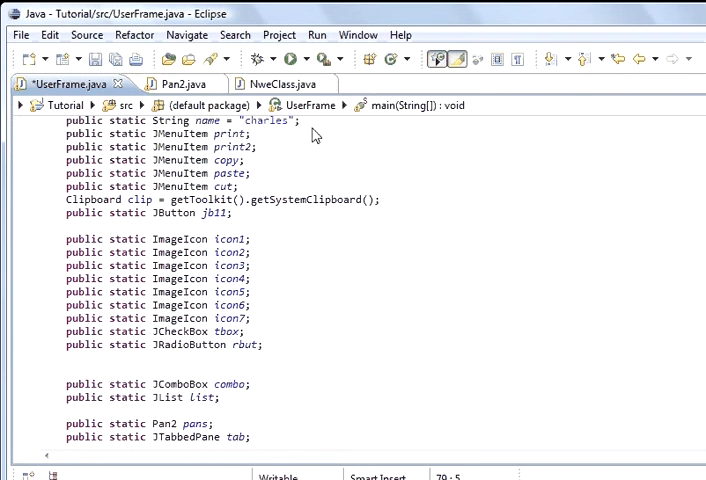
Duplicate the jb11 declaration as jb12 built with icon2 and begin its jb12.add call
triple_click(144, 212)
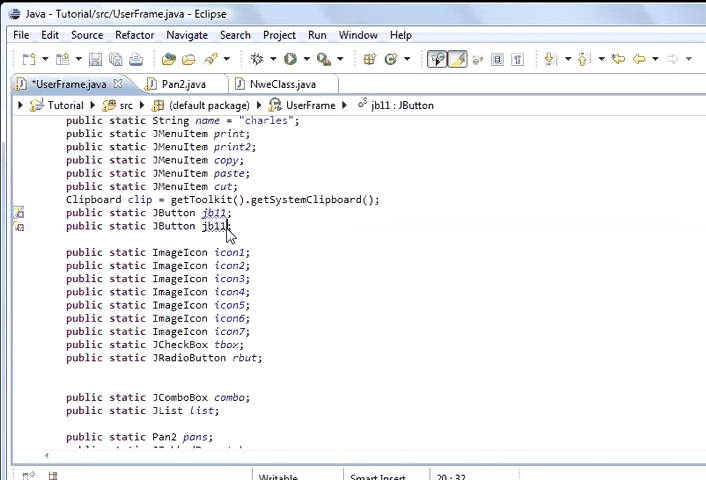
type("2")
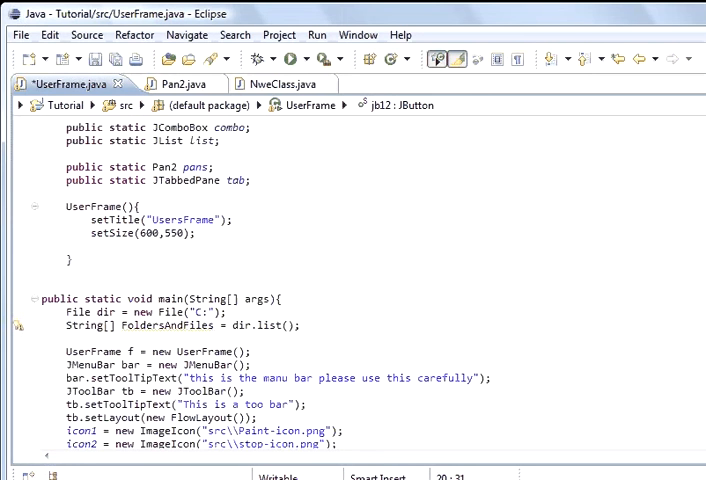
scroll("down", 3)
type("jb12.a")
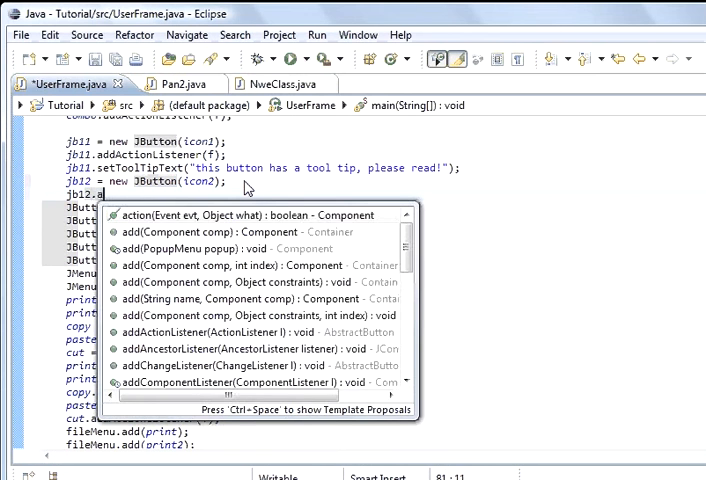
type("dd")
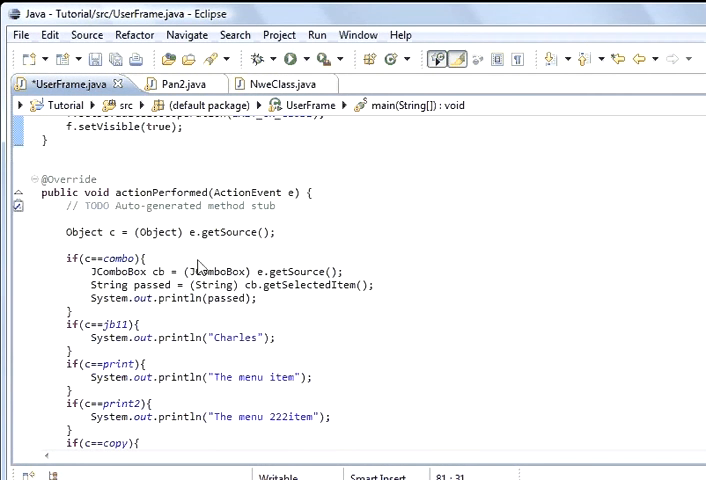
mouse_move(140, 356)
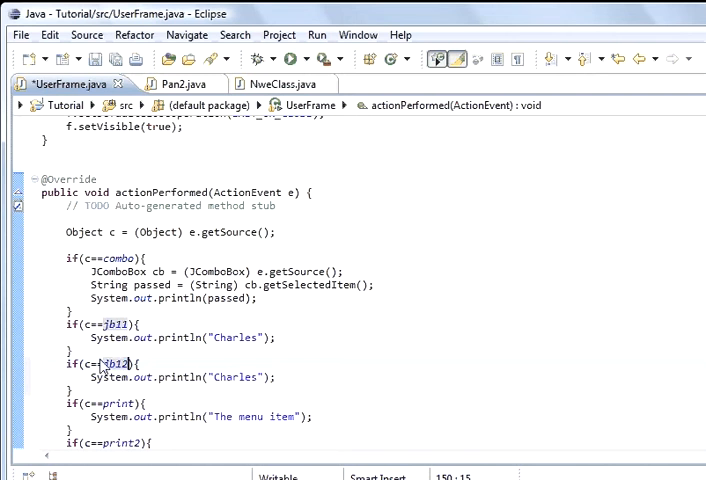
Make the jb12 branch of actionPerformed print Youtube instead of Charles
double_click(232, 376)
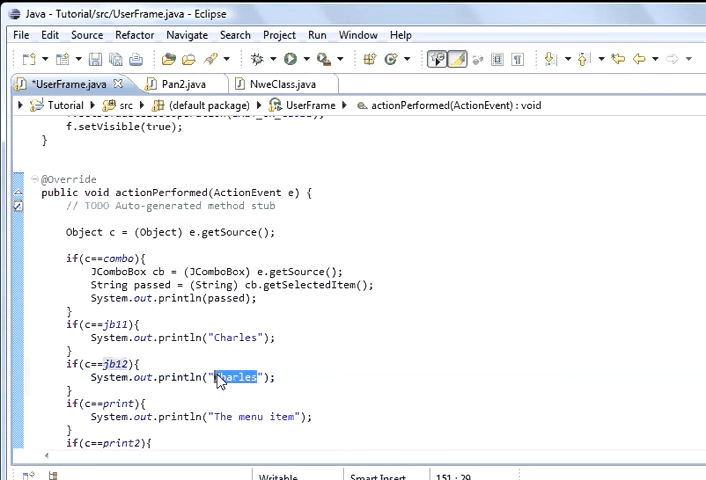
type("Youtube")
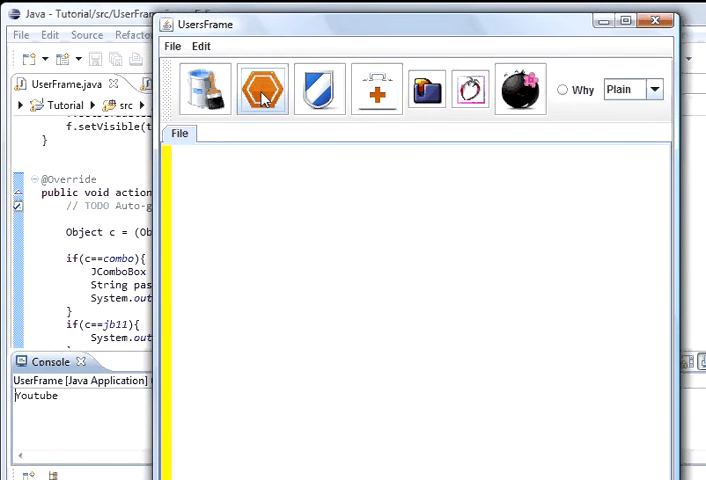
Close the running UserFrame window to return to the actionPerformed code
left_click(206, 88)
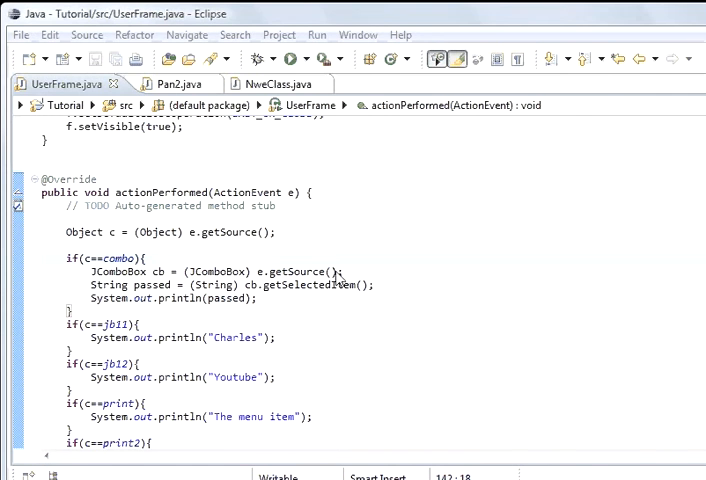
mouse_move(232, 336)
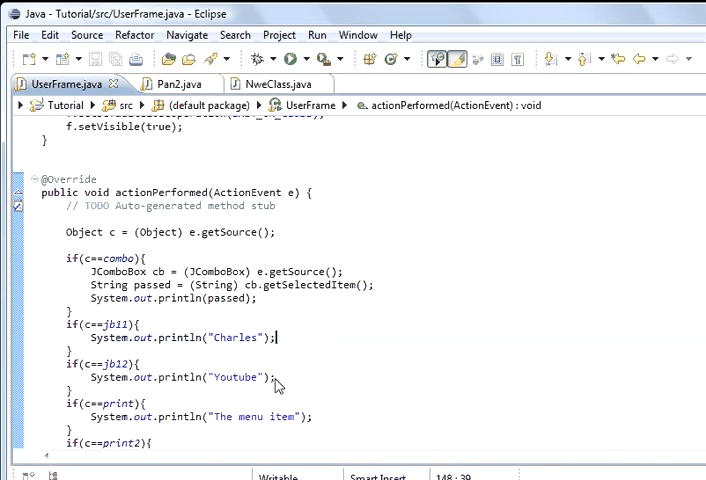
Replace the Youtube print line with tab.add(pans.Pan2()); in the jb12 branch
triple_click(180, 378)
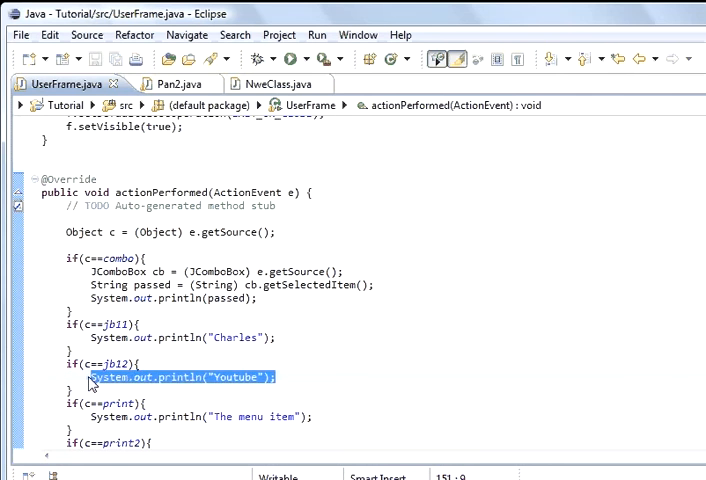
type("te")
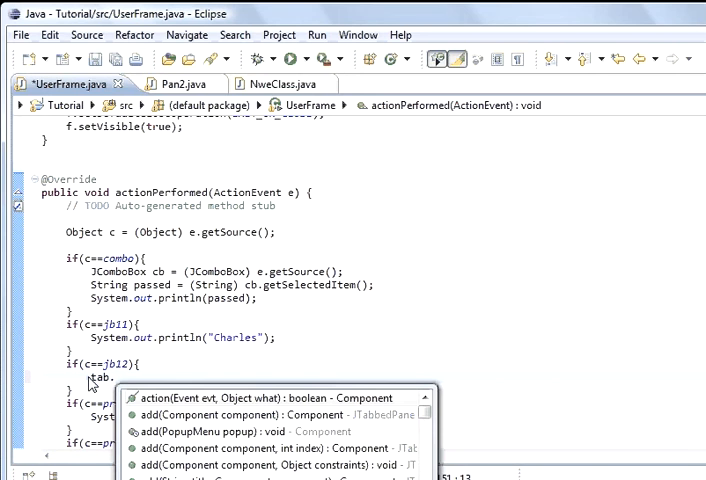
type(".a")
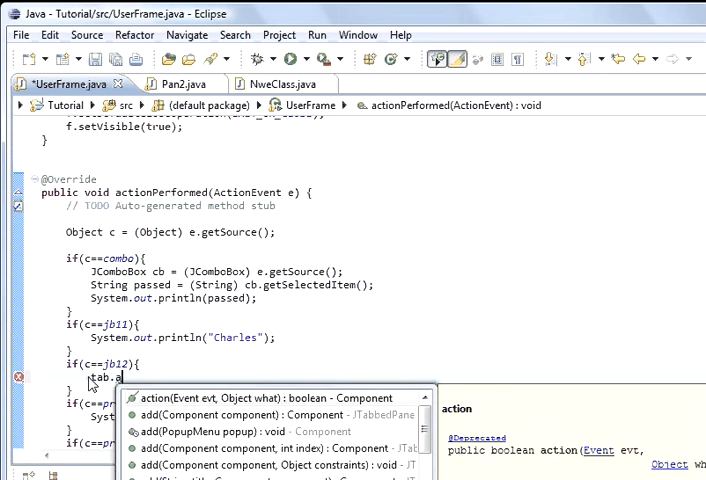
type("dd(component")
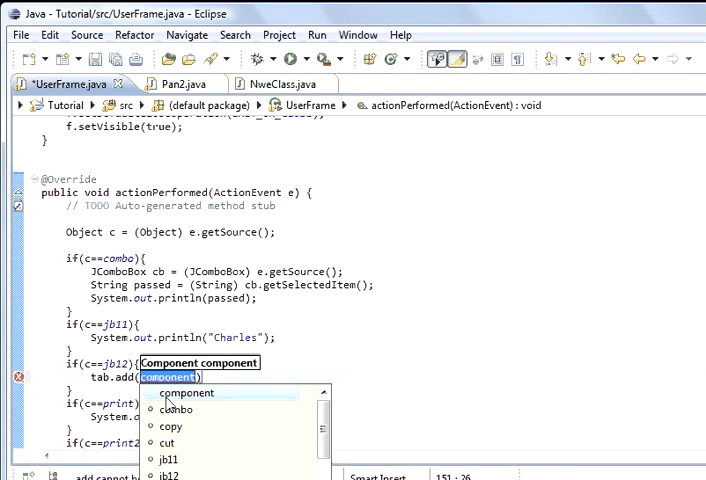
type("pa")
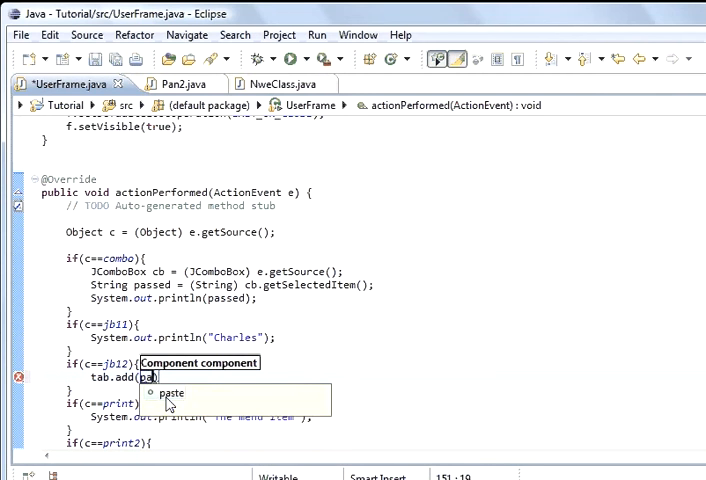
type("ns.Pan2())")
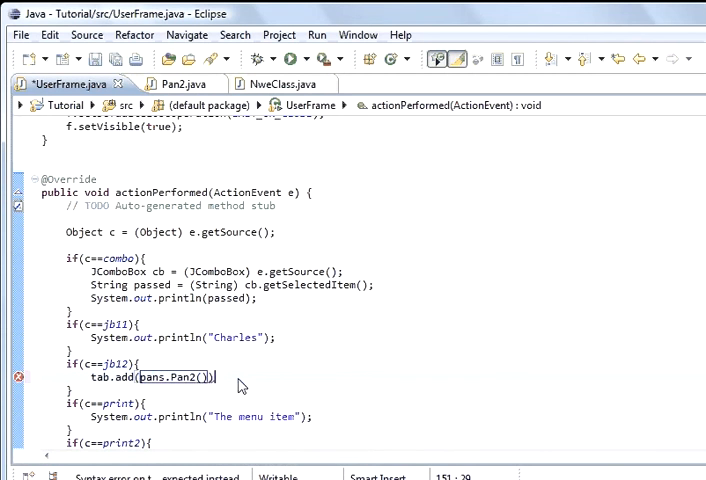
type(";")
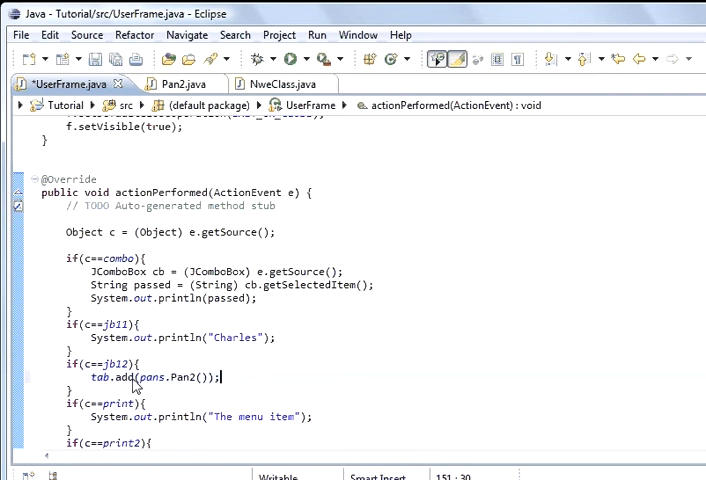
mouse_move(160, 388)
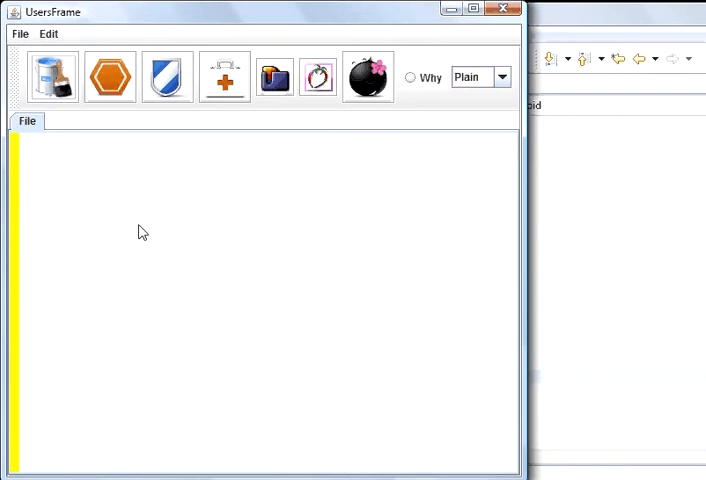
Add untitled Pan2 tabs from the toolbar and type sample text like 2334 and 'number 5 her' into them
left_click(108, 76)
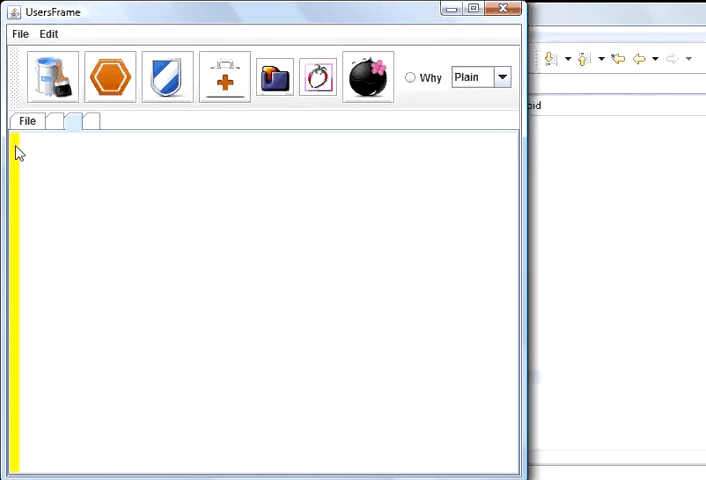
type("2334")
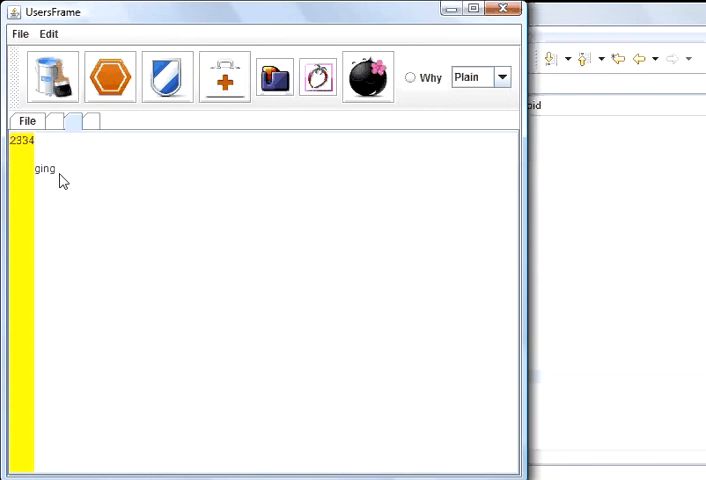
left_click(92, 120)
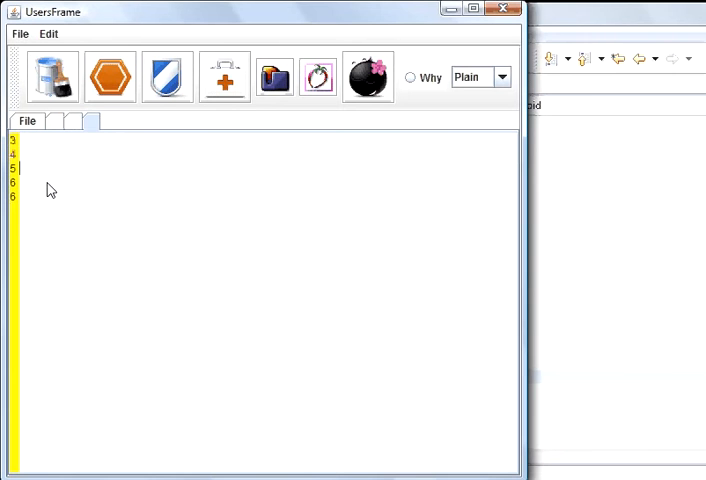
type("num")
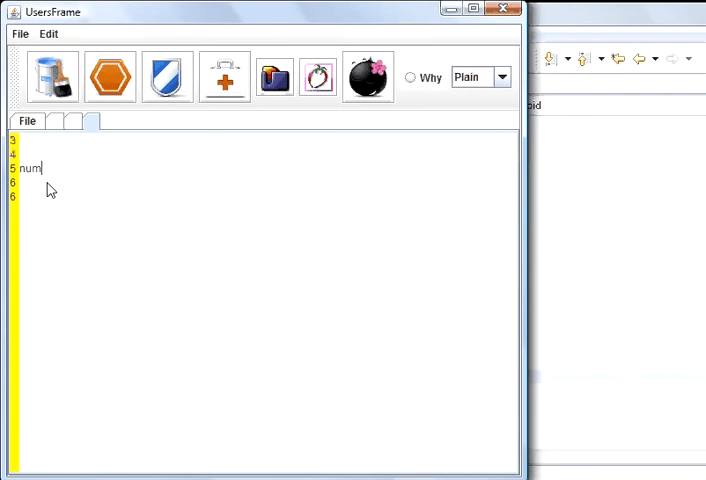
type("ber 5 her")
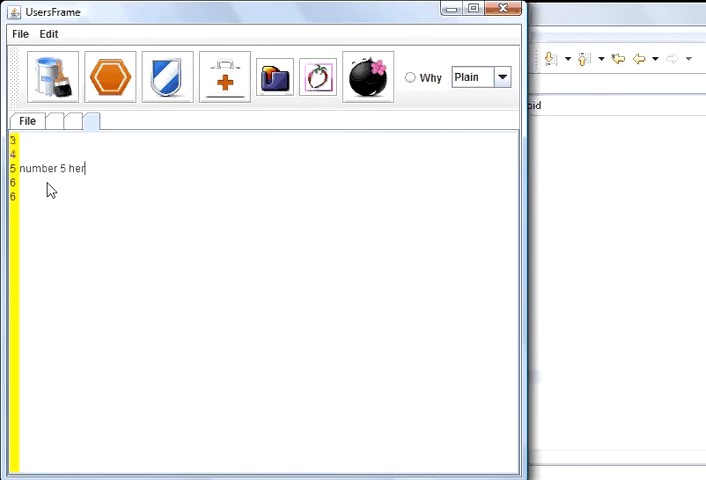
left_click(72, 120)
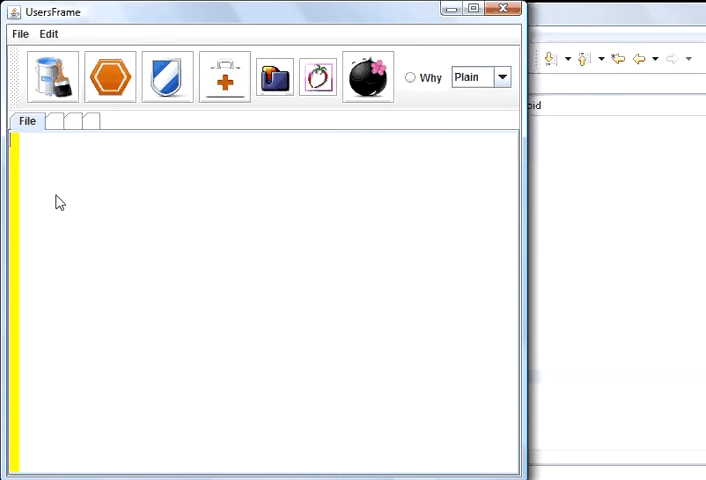
mouse_move(176, 132)
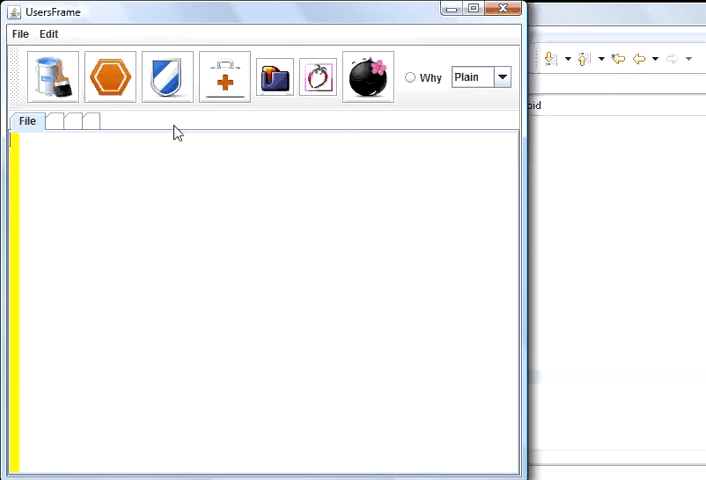
mouse_move(200, 132)
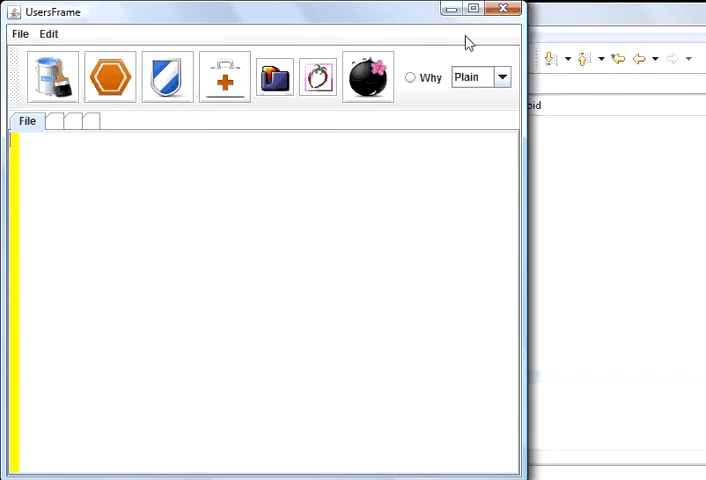
mouse_move(152, 196)
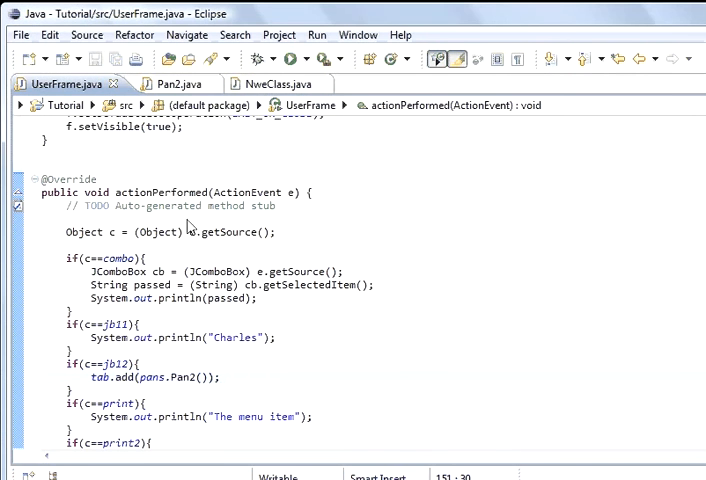
mouse_move(48, 82)
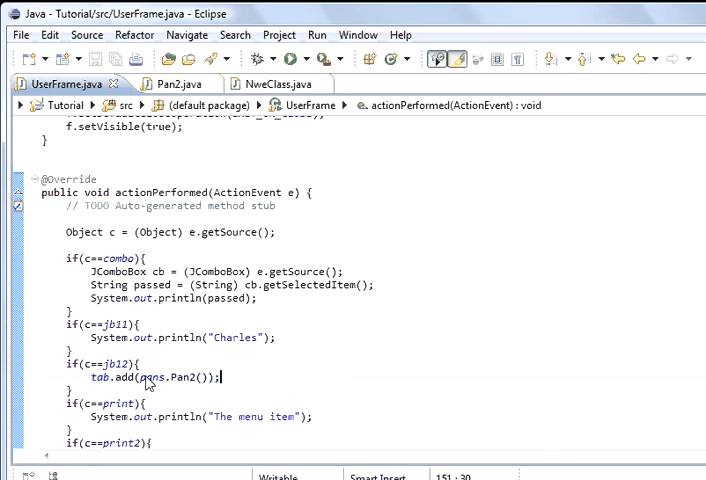
mouse_move(164, 384)
type("\"")
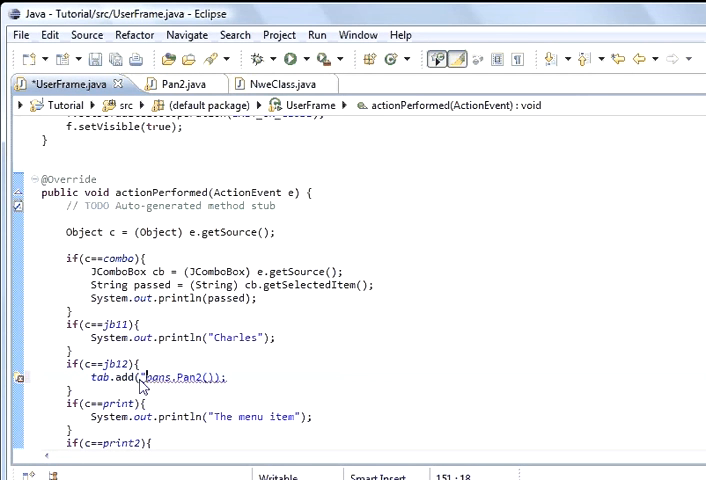
Give each new Pan2 tab the title "File" in the jbl2 handler's tab.add call
type("File\",")
type("m")
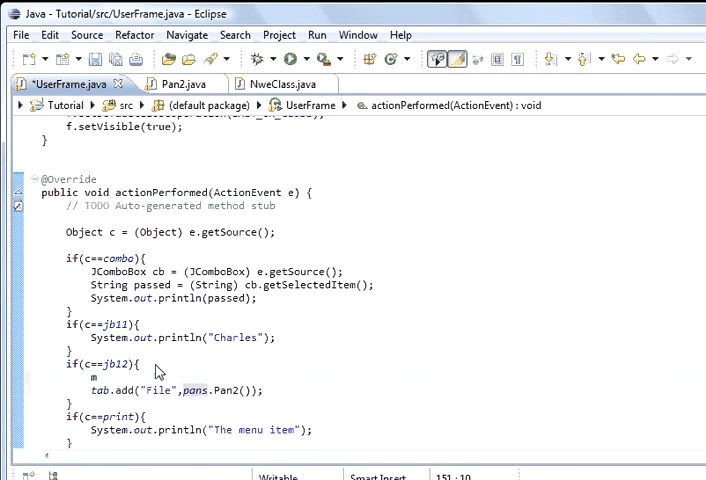
Add number++; in the jbl2 branch before the tab is added
type("umber")
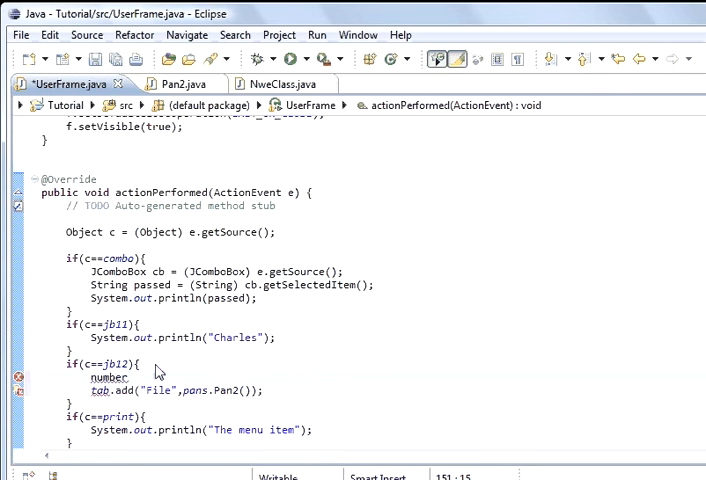
type("++")
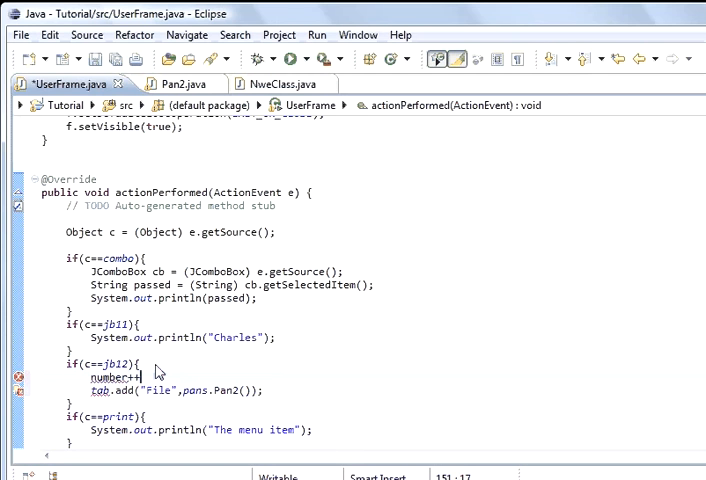
type(";")
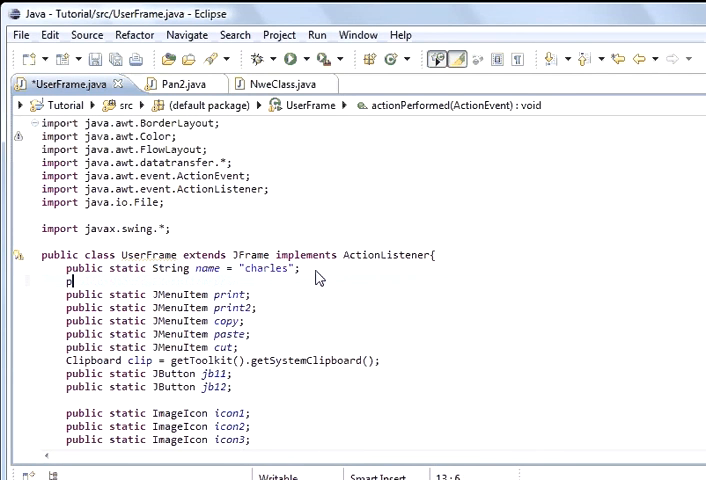
Declare public static int number = 1; at the top of the UserFrame class
type("public int nu")
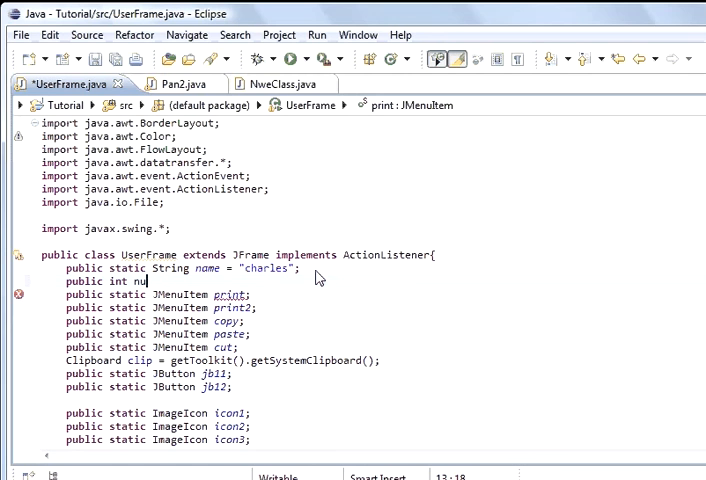
type("mber")
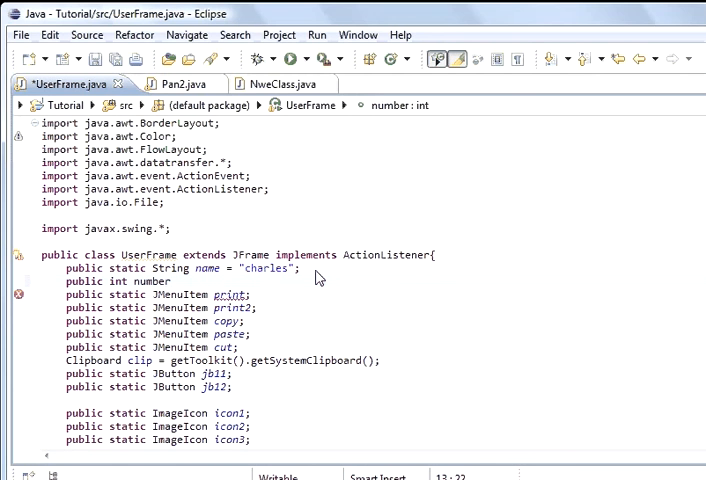
type("= 0")
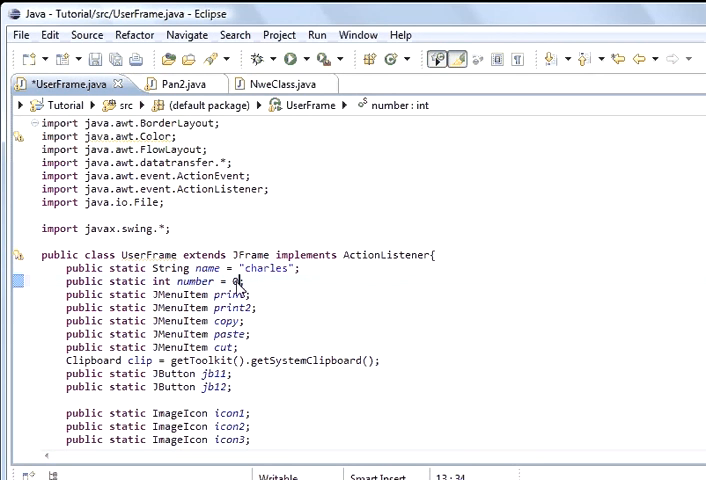
type("1")
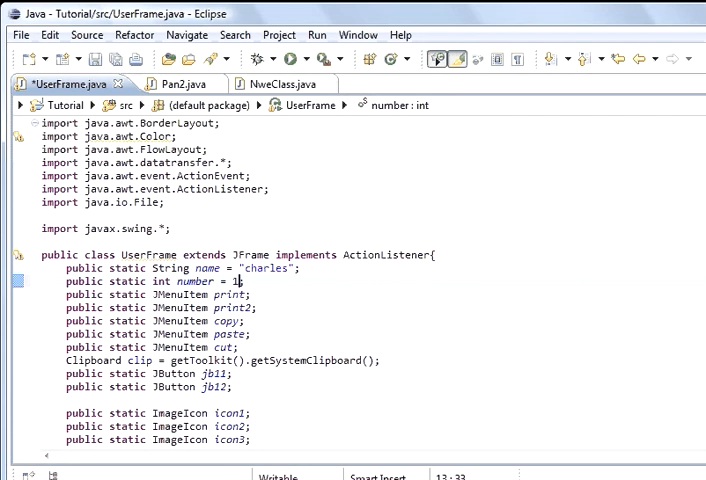
scroll("down", 3)
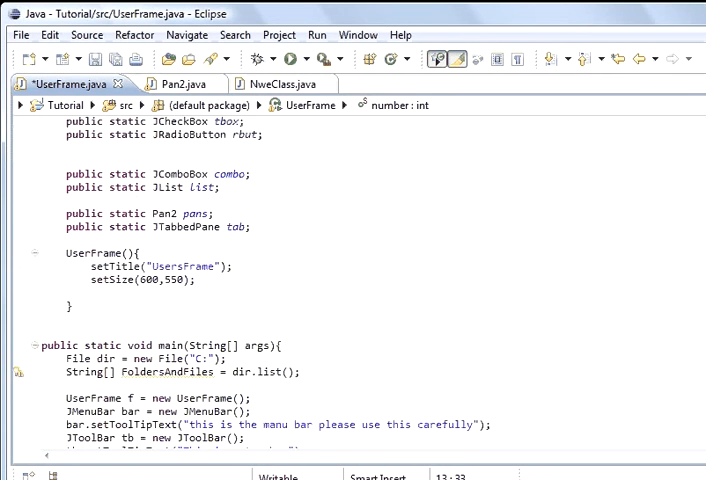
scroll("down", 3)
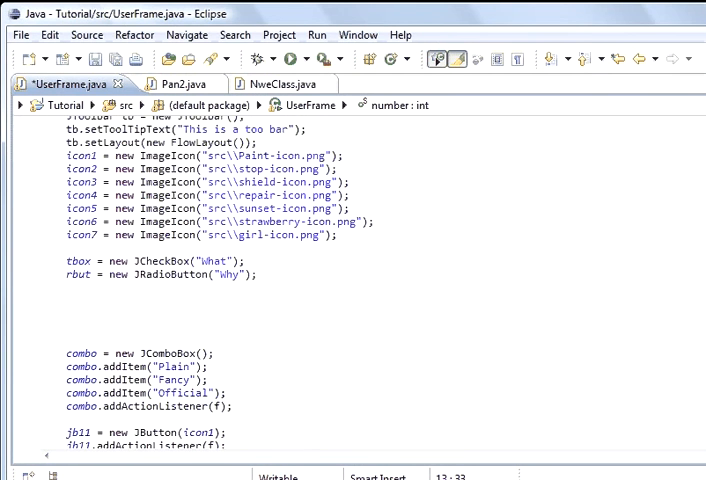
scroll("down", 3)
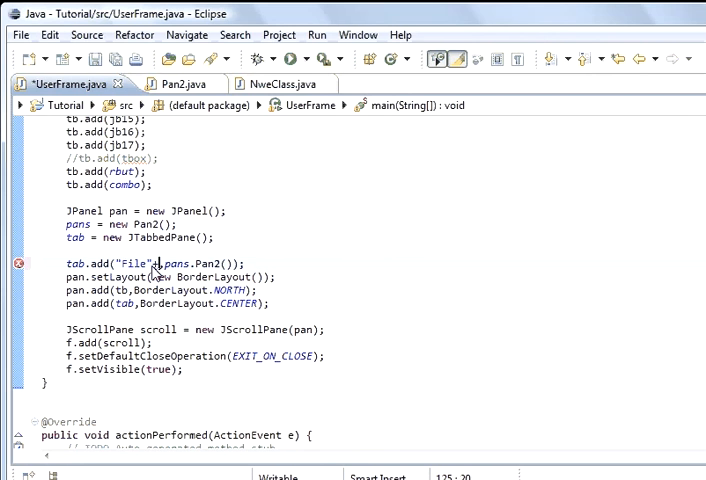
type("number++;")
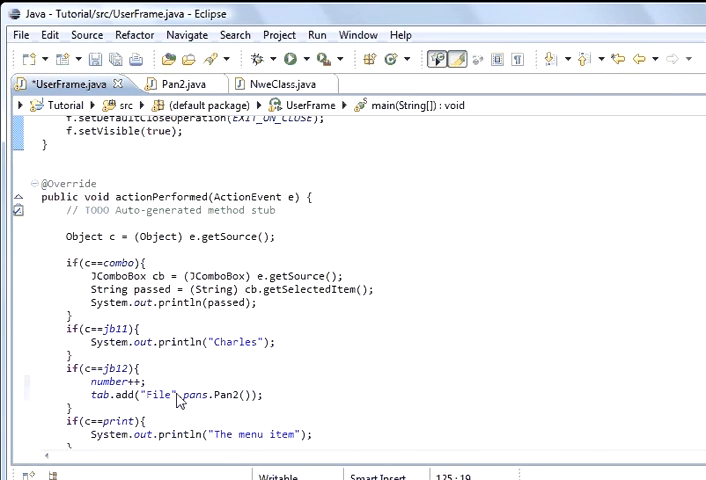
Change the tab title to "File"+number, then save and run the program
left_click(182, 394)
type("+number")
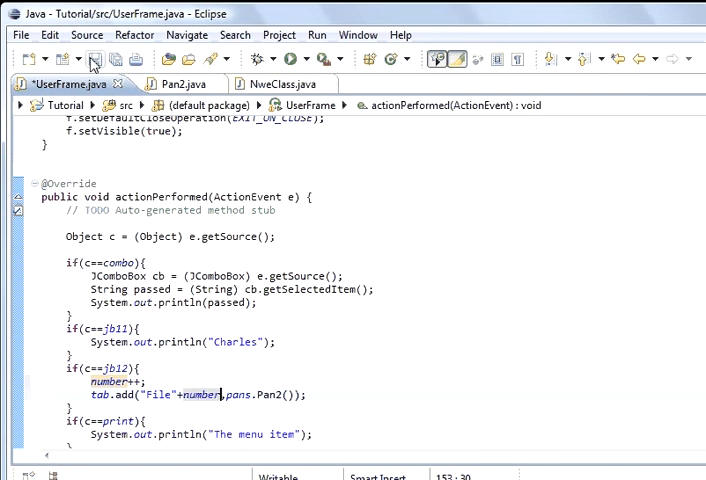
key("ctrl+s")
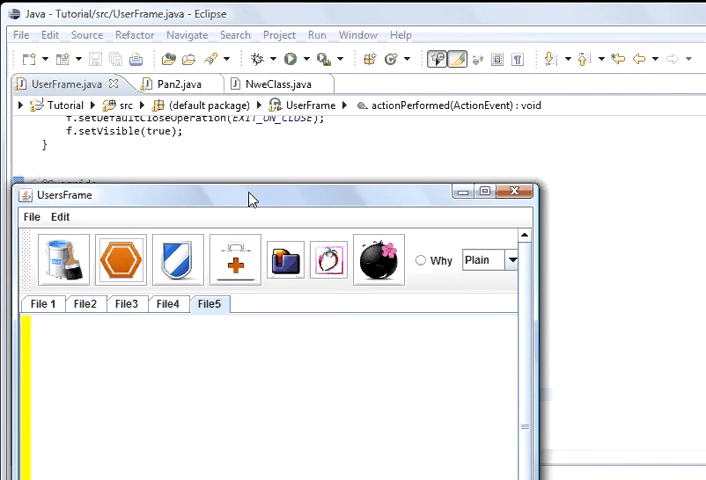
mouse_move(184, 110)
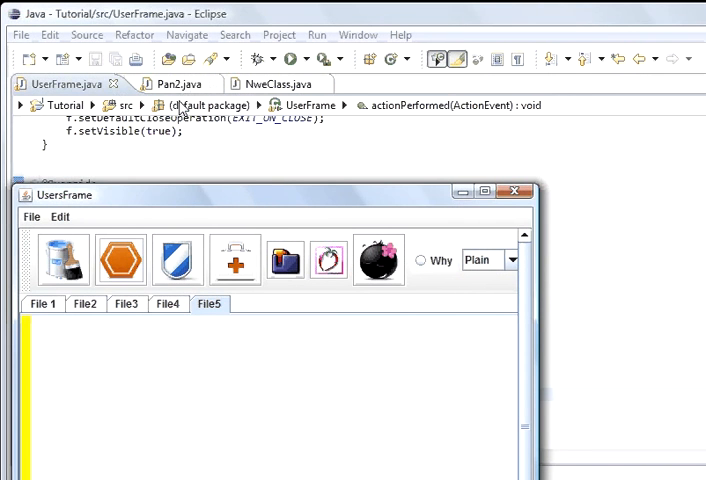
mouse_move(164, 88)
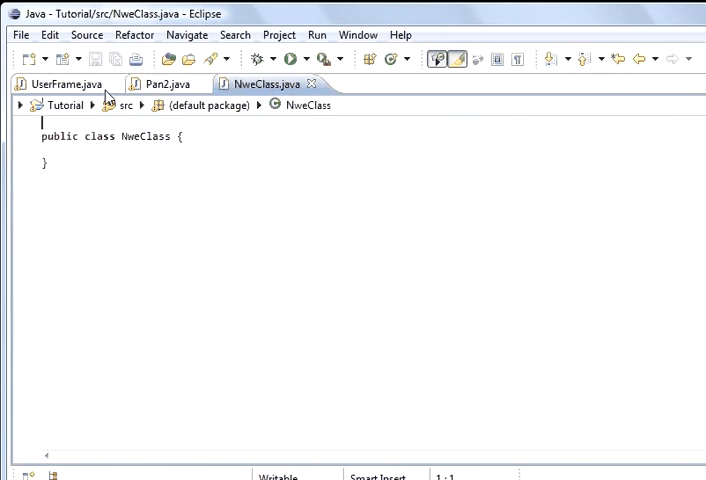
Return from the numbered-tab test window to the UserFrame.java editor
left_click(50, 88)
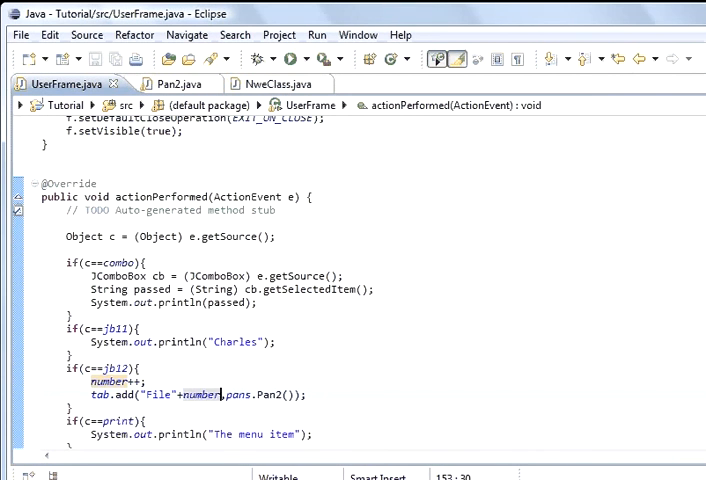